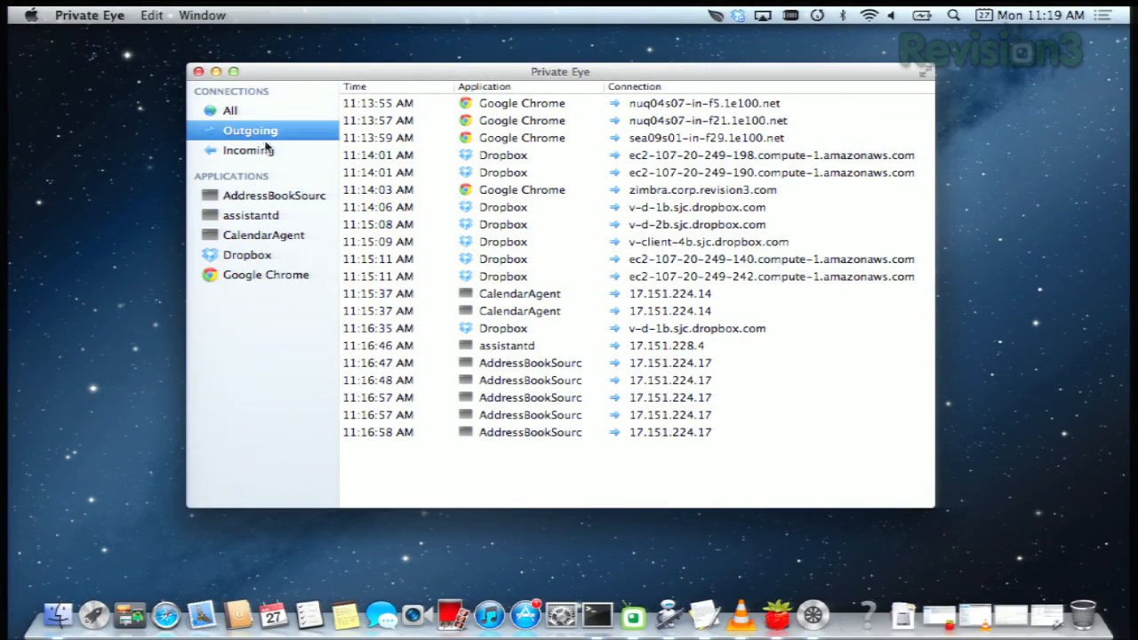
Switch from incoming back to outgoing connections, then filter the list to Google Chrome
{"action": "left_click", "coordinate": [249, 149]}
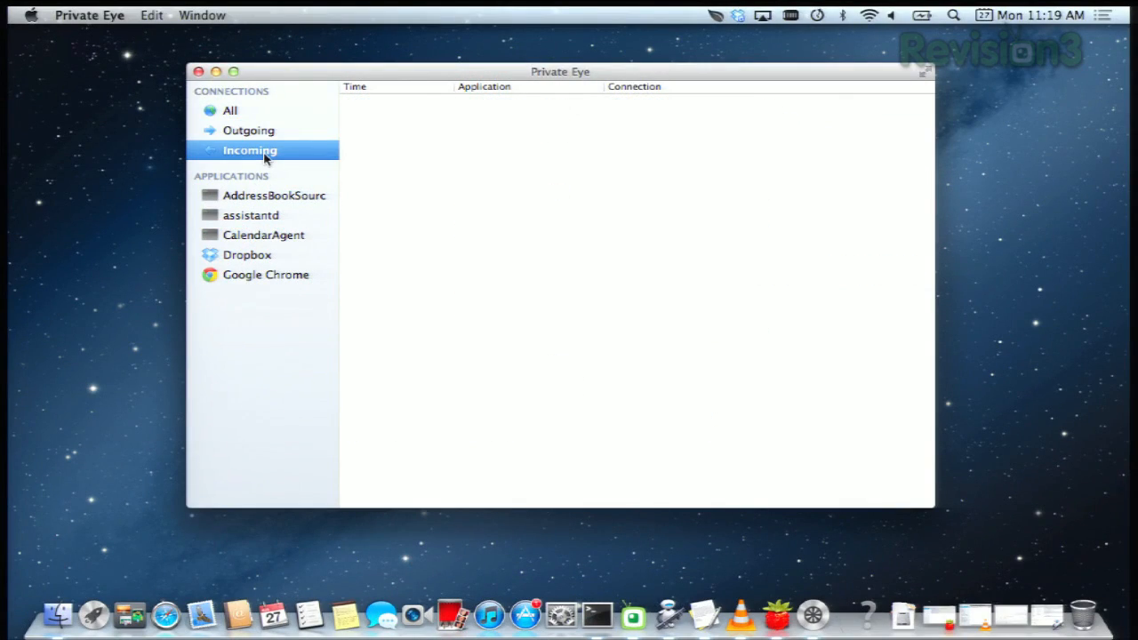
{"action": "left_click", "coordinate": [250, 130]}
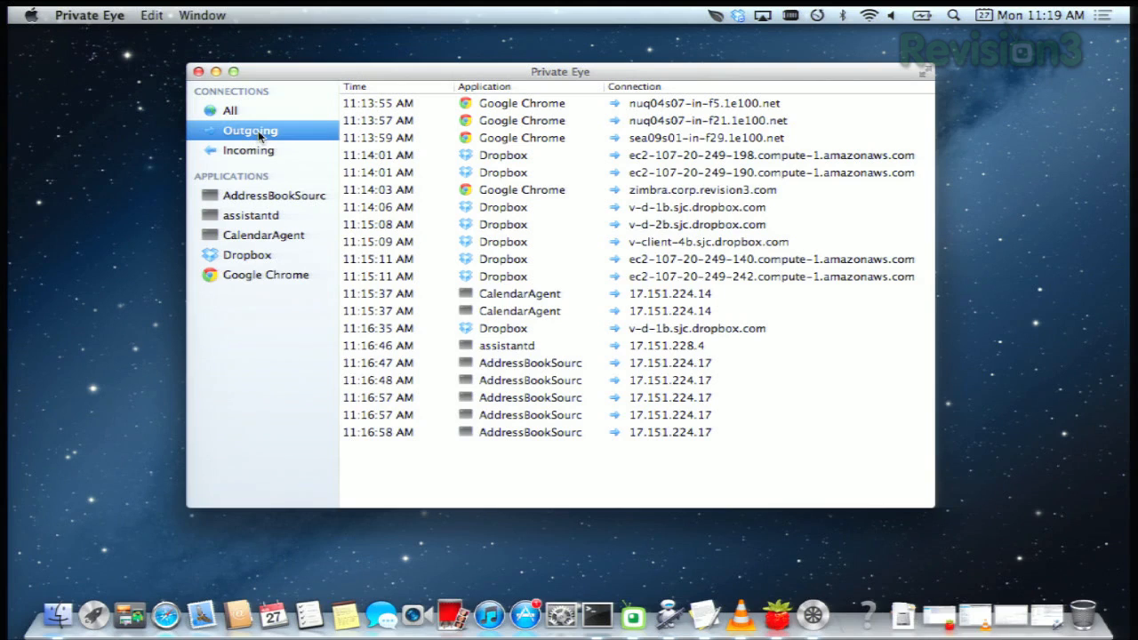
{"action": "mouse_move", "coordinate": [631, 178]}
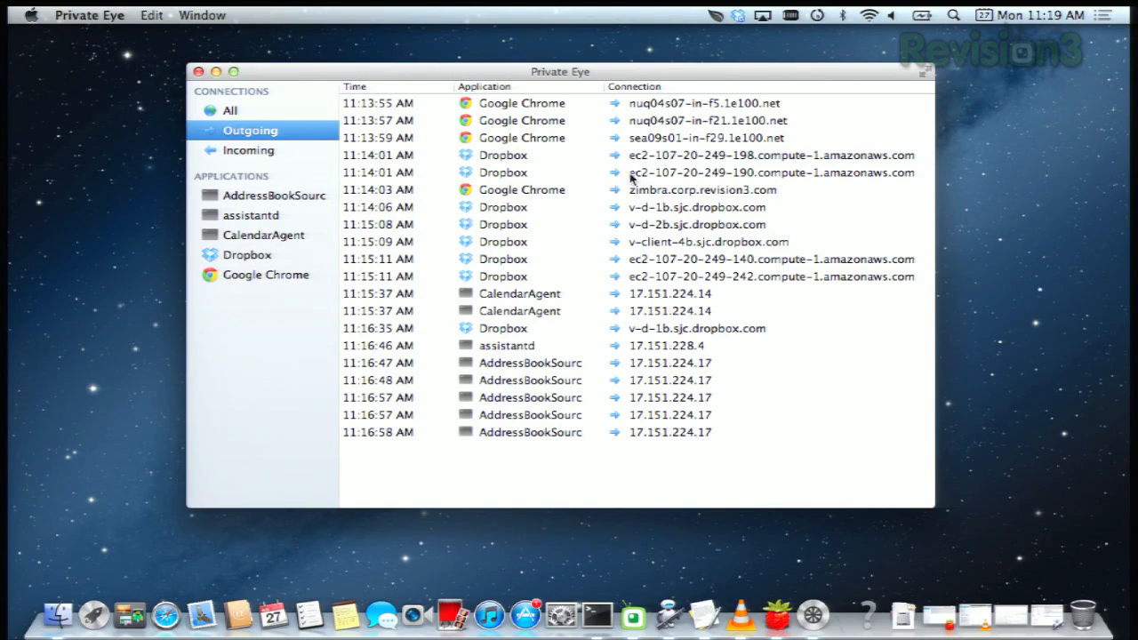
{"action": "mouse_move", "coordinate": [388, 149]}
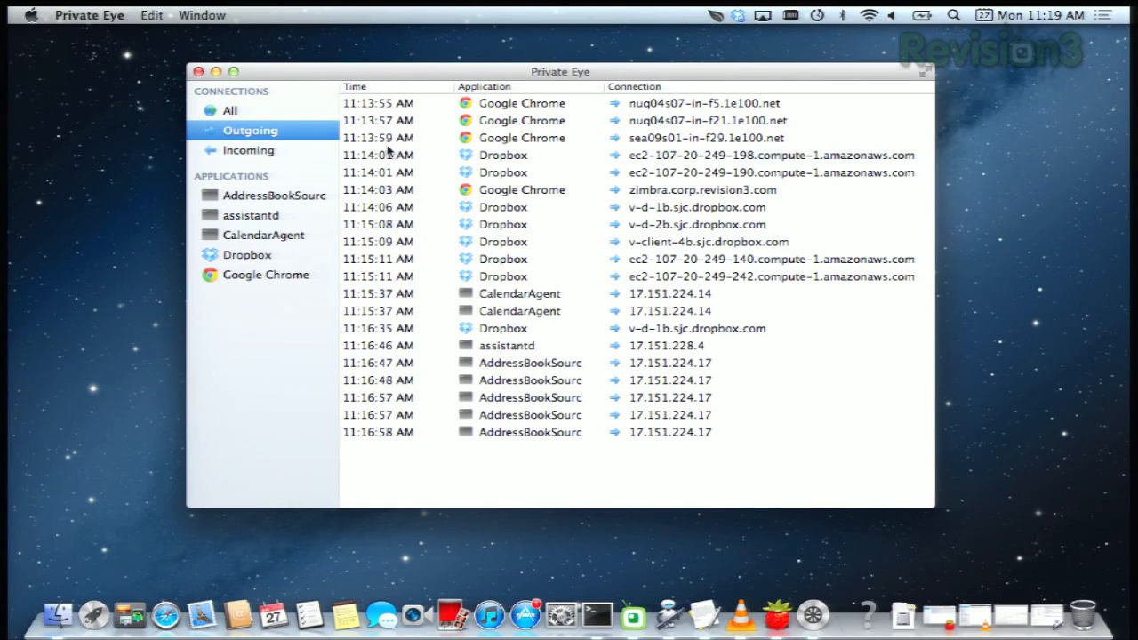
{"action": "mouse_move", "coordinate": [596, 171]}
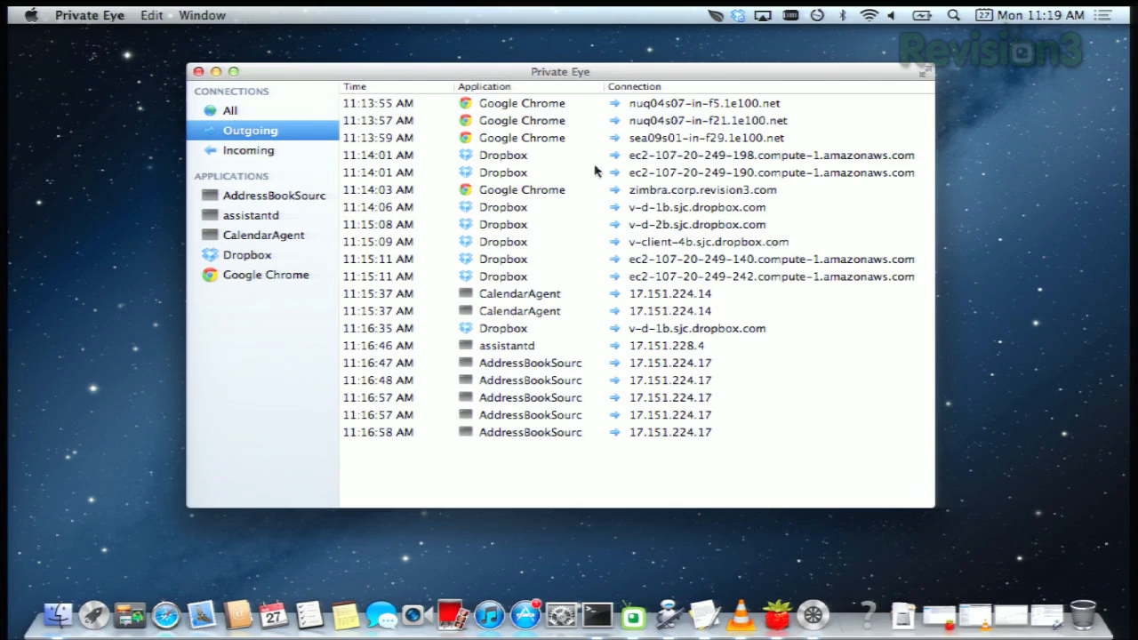
{"action": "mouse_move", "coordinate": [627, 118]}
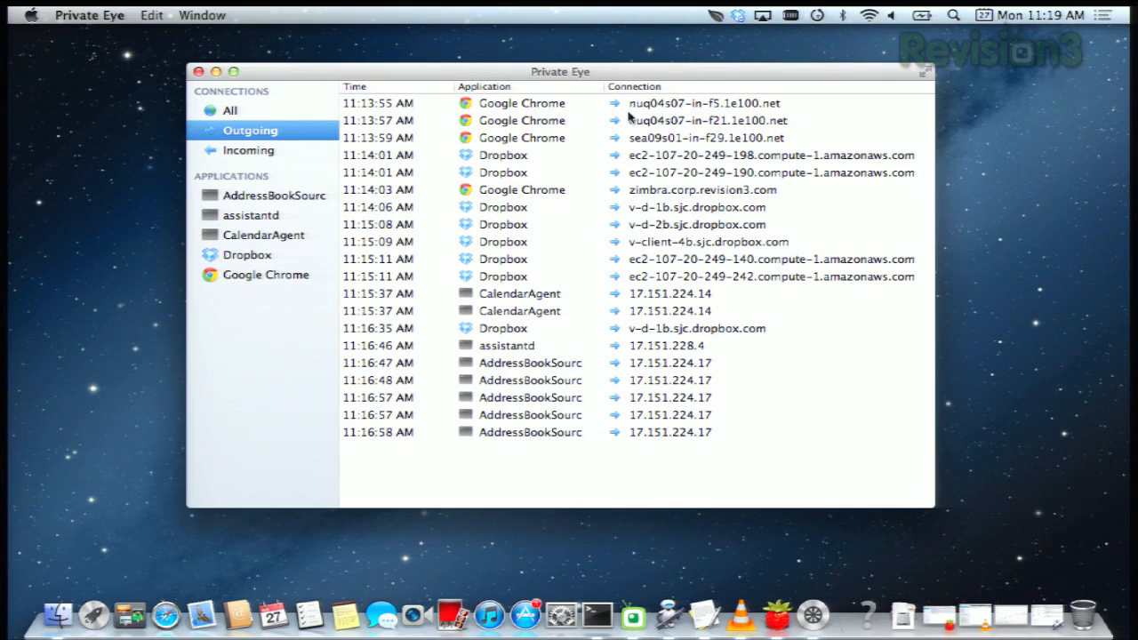
{"action": "mouse_move", "coordinate": [100, 155]}
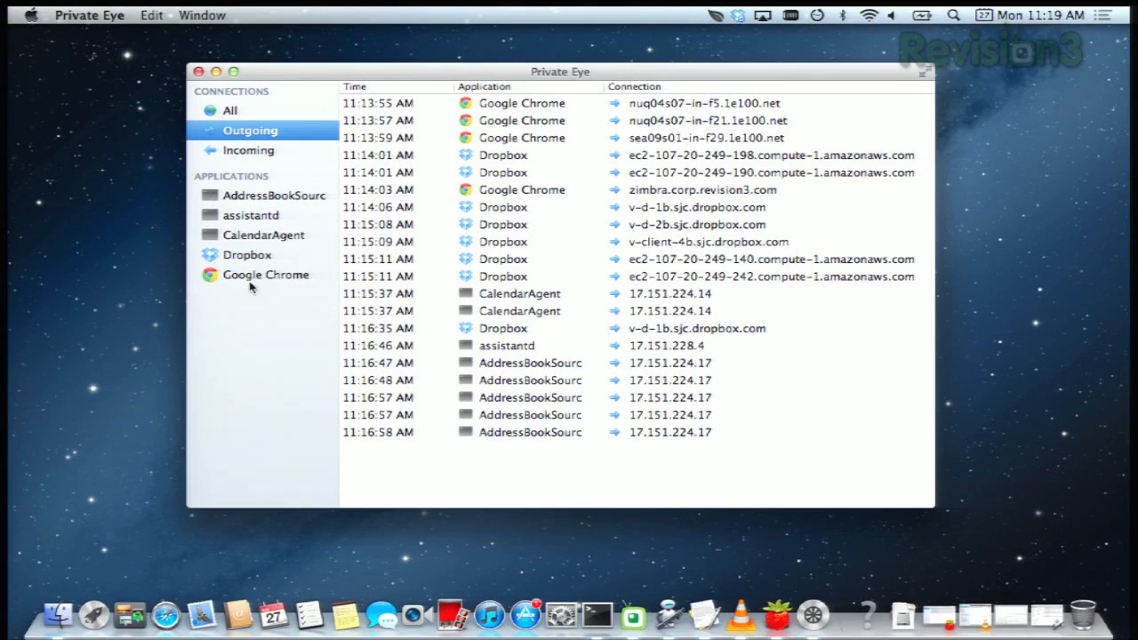
{"action": "left_click", "coordinate": [264, 275]}
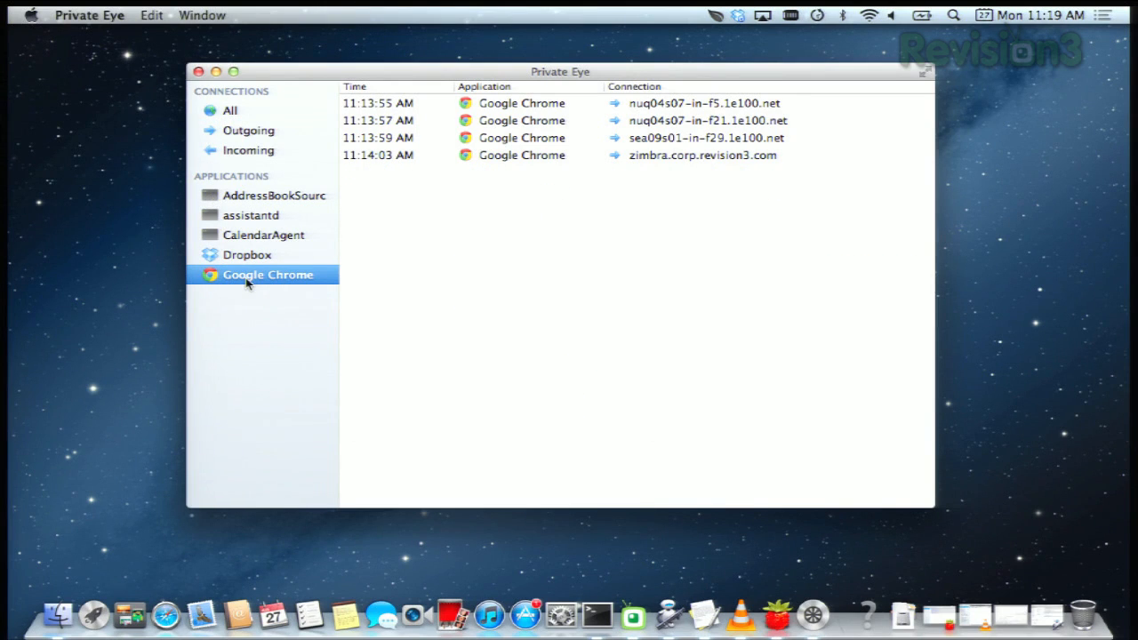
{"action": "mouse_move", "coordinate": [470, 299]}
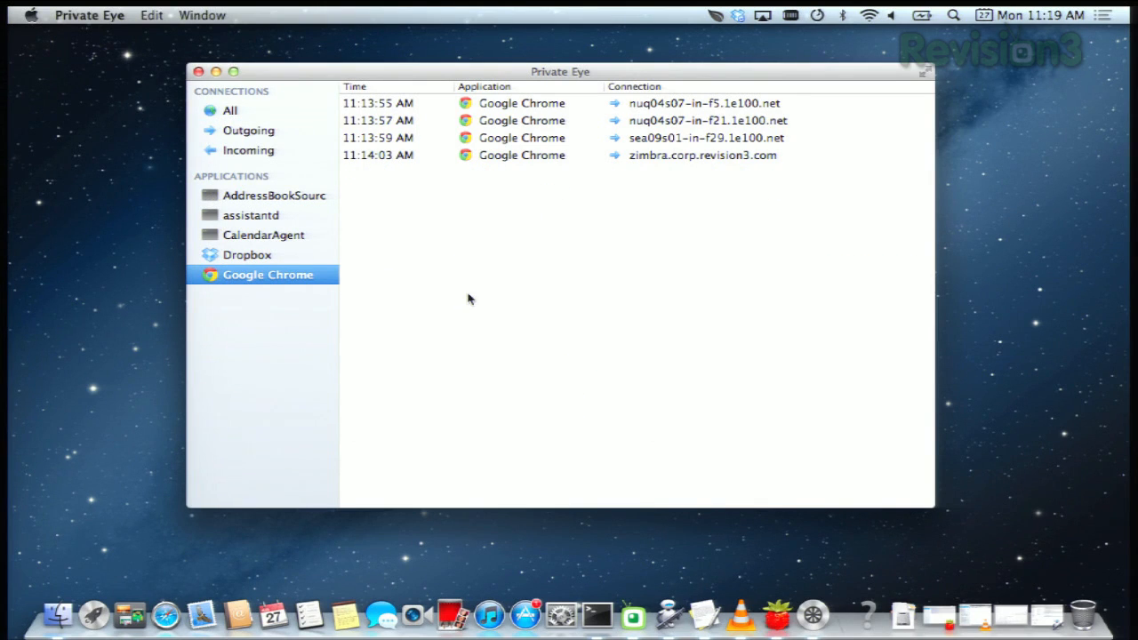